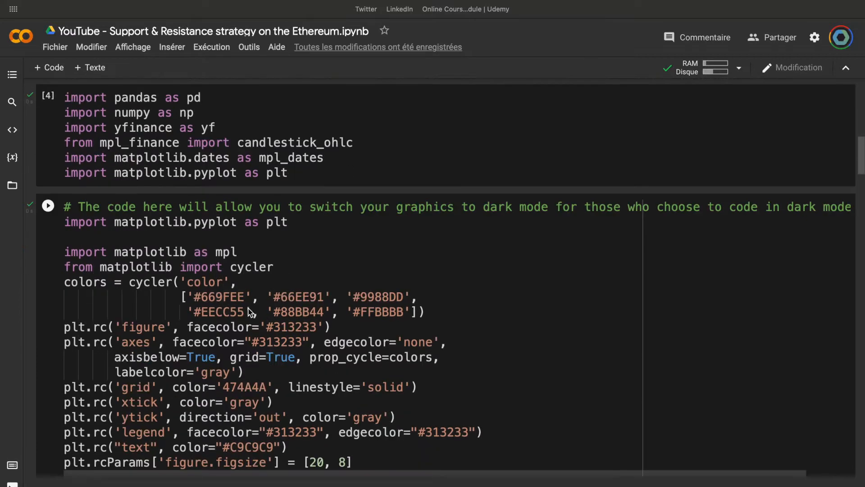
mouse_move(224, 308)
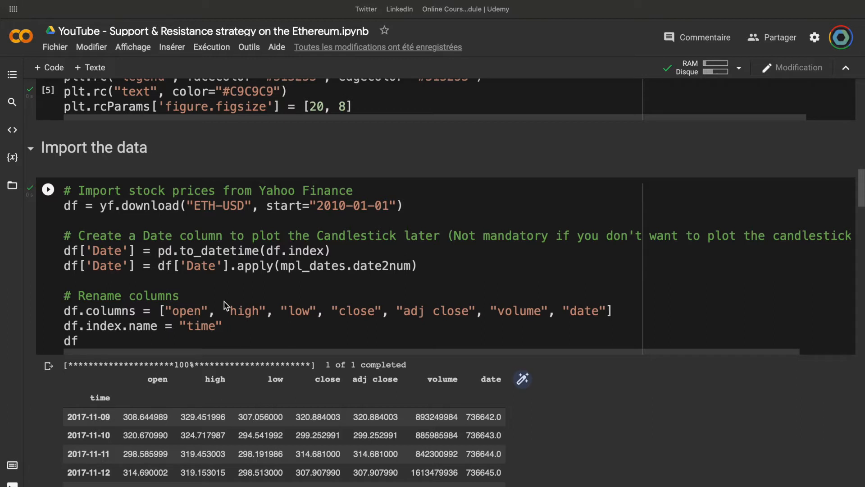
mouse_move(74, 207)
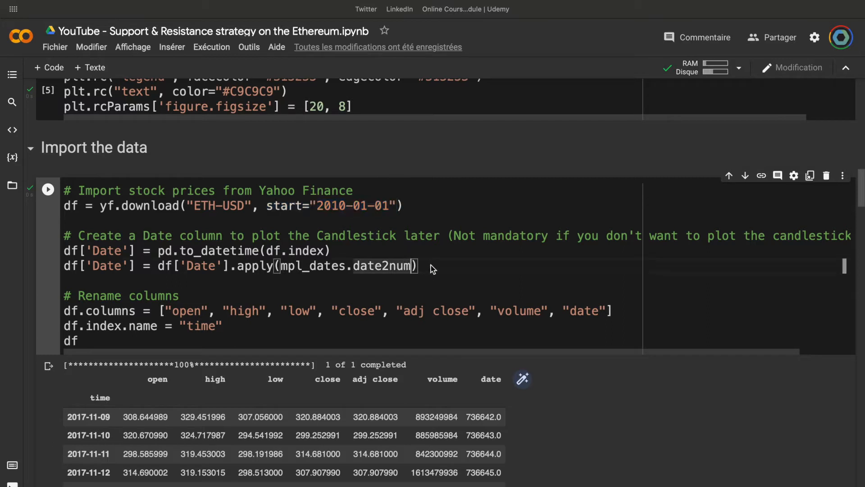
left_click_drag(64, 236, 417, 265)
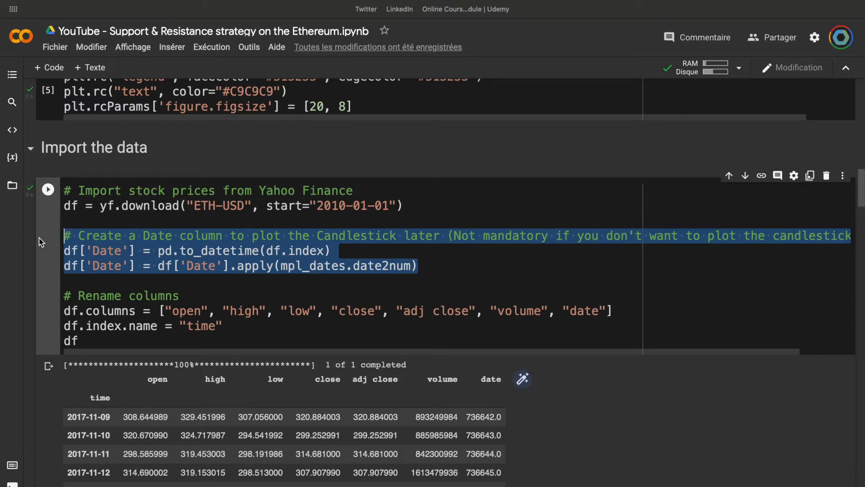
left_click(438, 269)
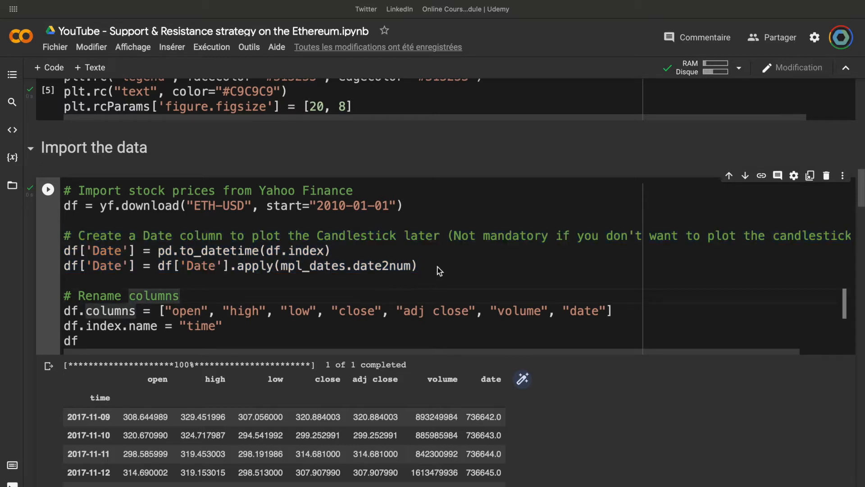
left_click_drag(65, 236, 418, 265)
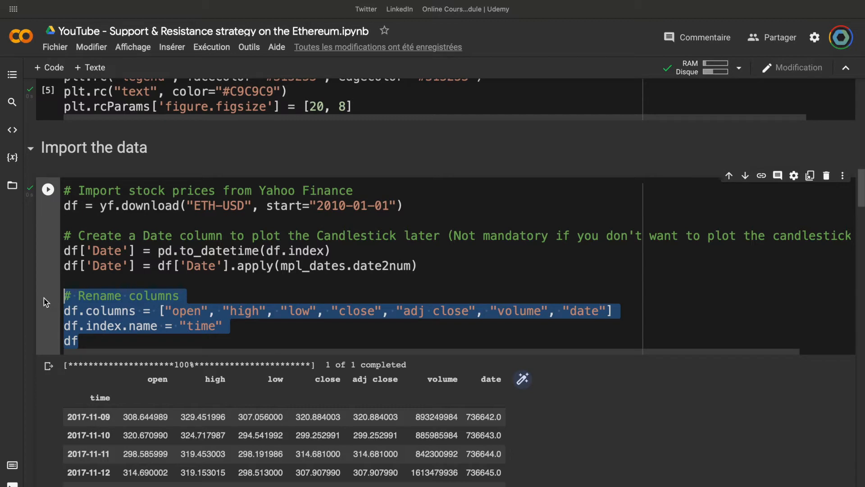
scroll("down", 3)
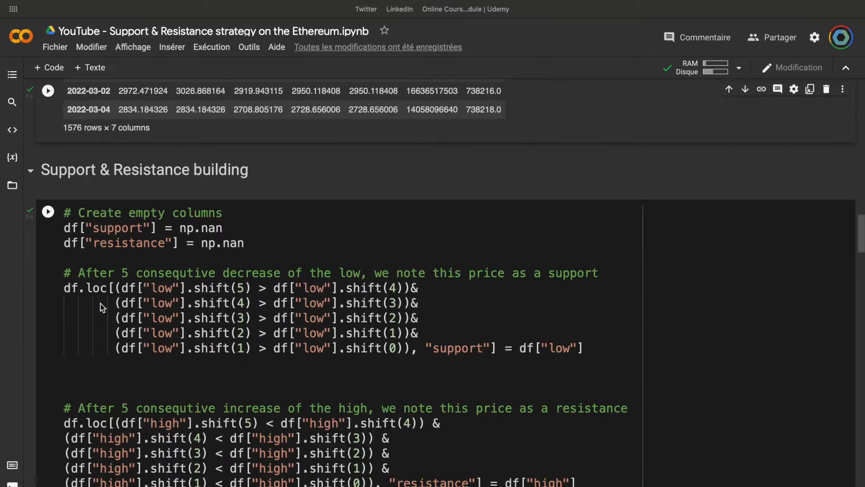
scroll("down", 3)
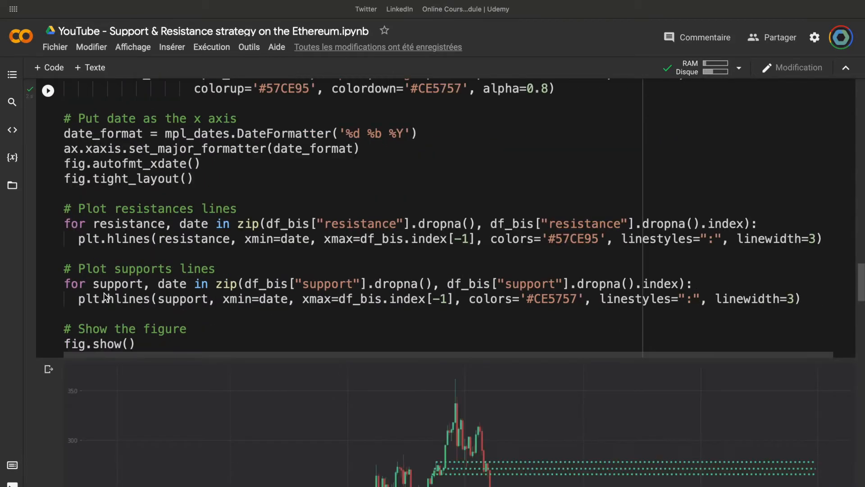
scroll("down", 3)
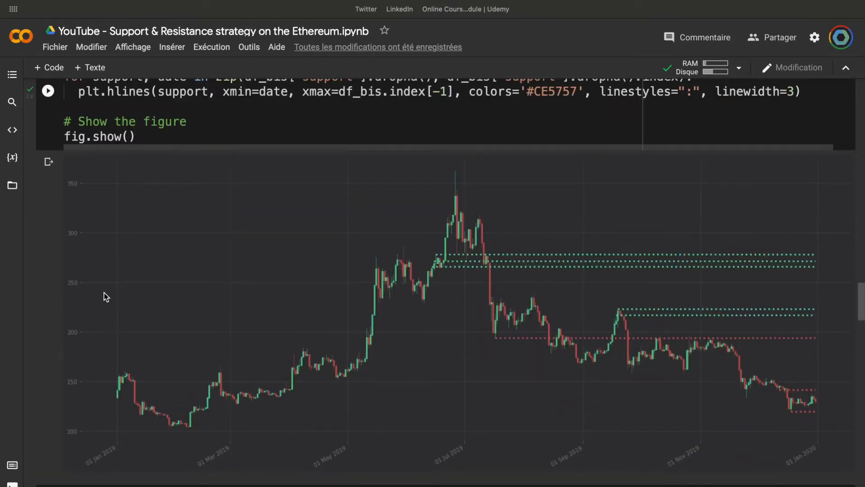
mouse_move(465, 277)
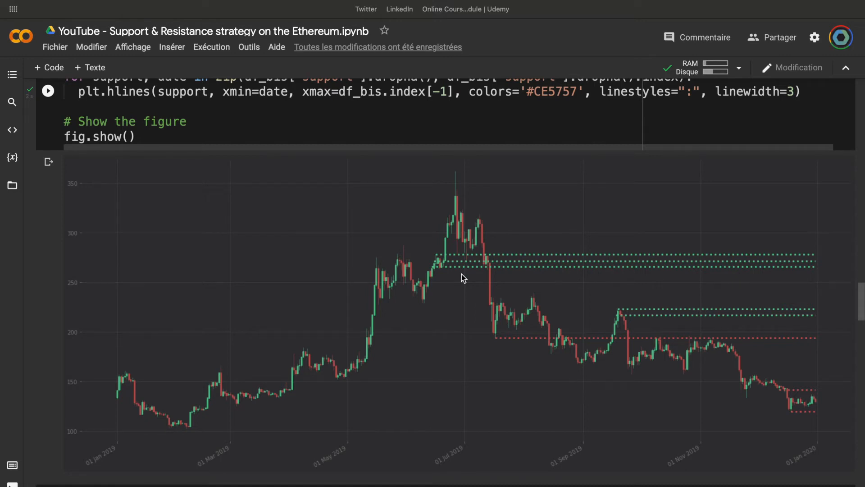
scroll("down", 3)
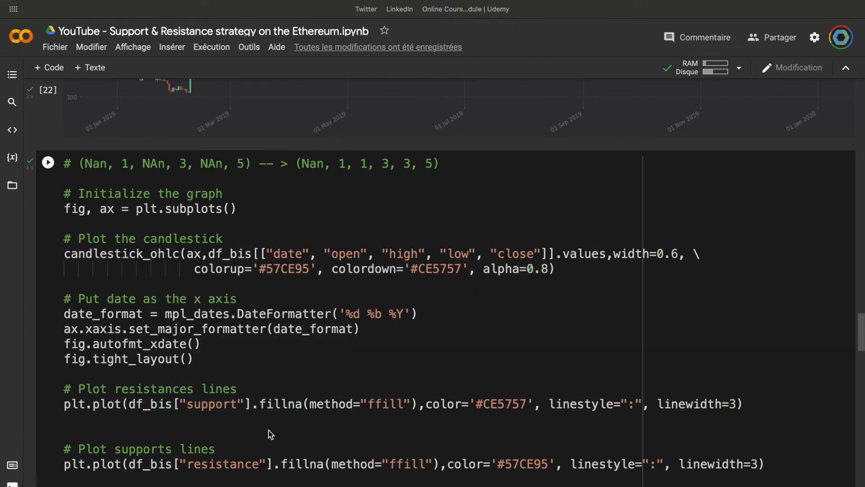
mouse_move(383, 321)
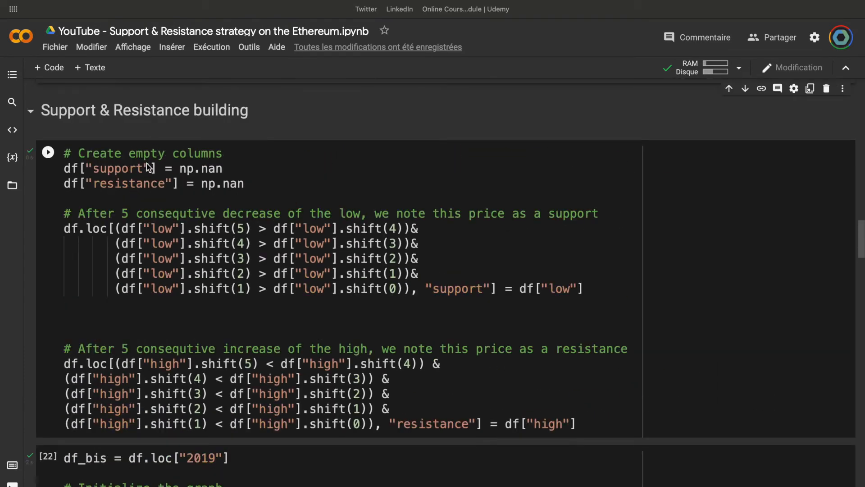
mouse_move(190, 196)
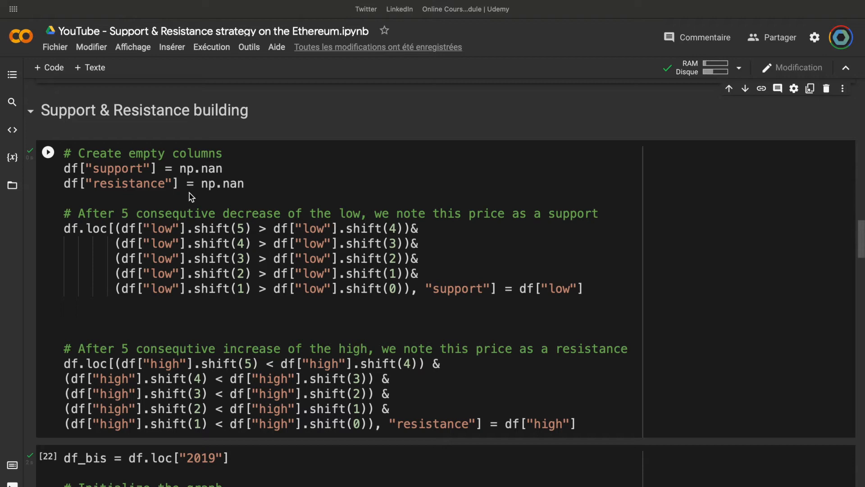
mouse_move(521, 298)
type("# (Nan, 1, NAn, 3, NAn, 5) -- > (Nan, 1, 1, 3, 3, 5)")
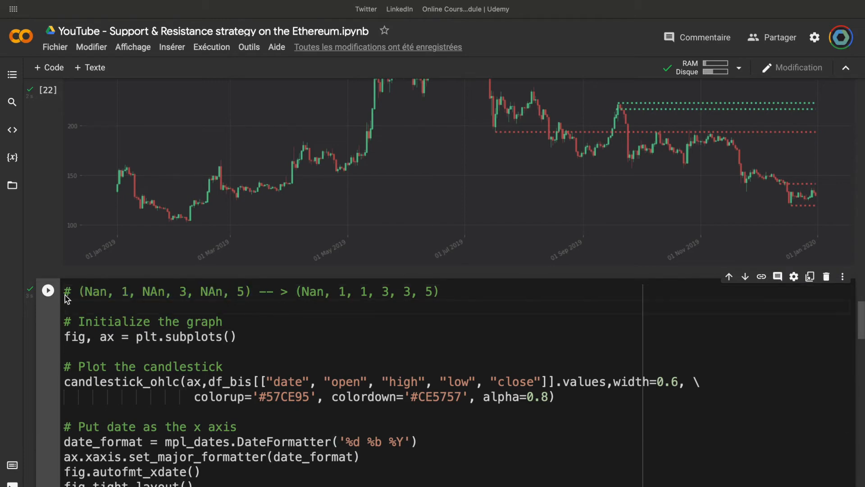
mouse_move(79, 299)
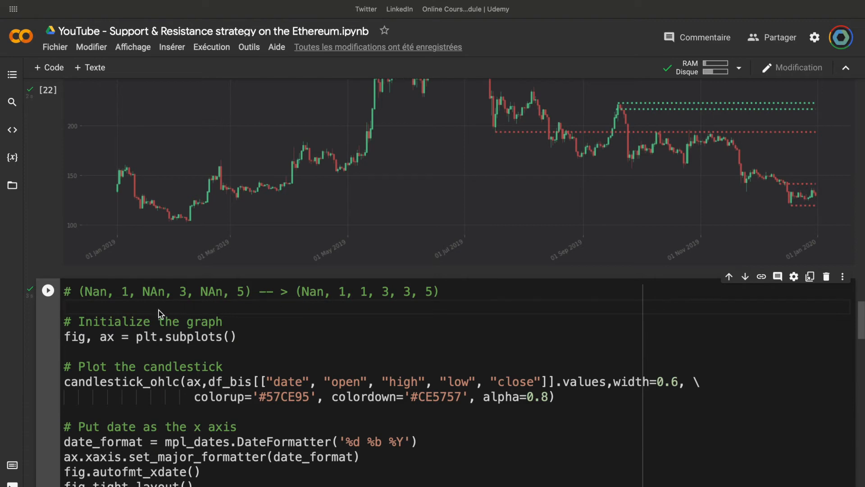
mouse_move(147, 312)
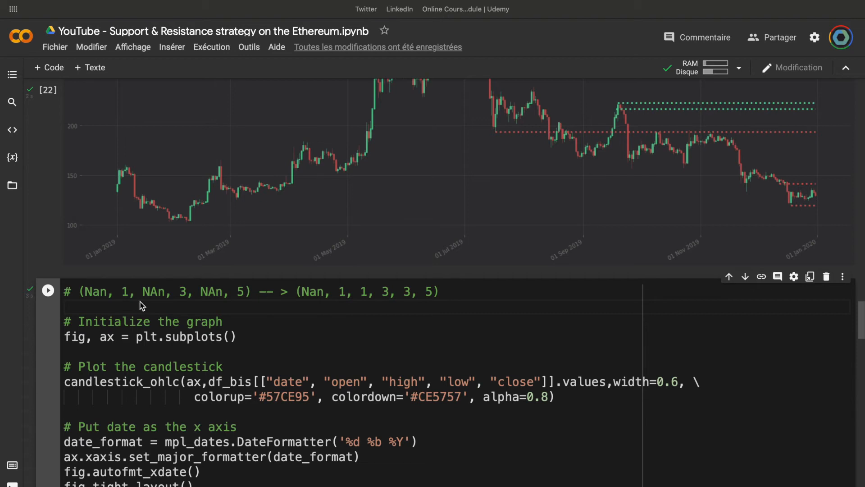
mouse_move(138, 300)
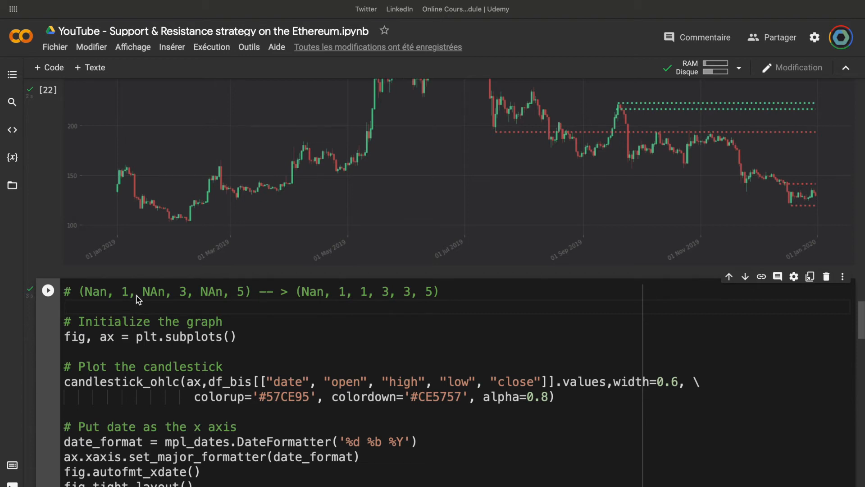
mouse_move(127, 298)
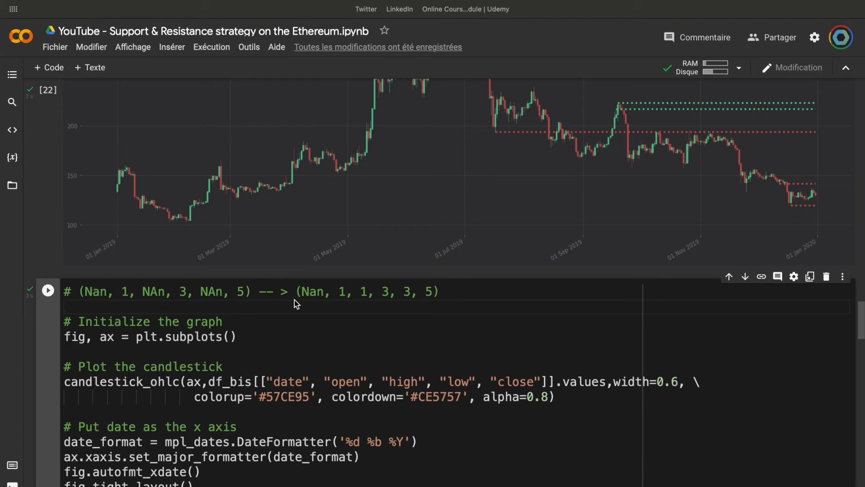
mouse_move(292, 301)
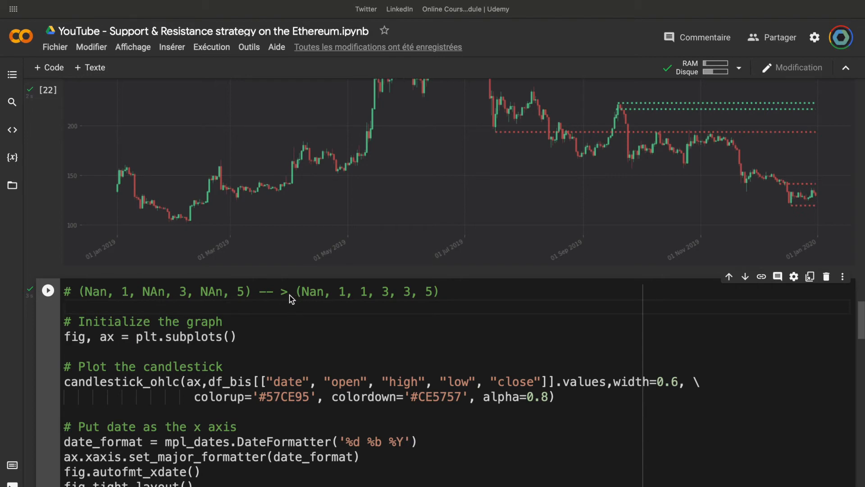
mouse_move(309, 307)
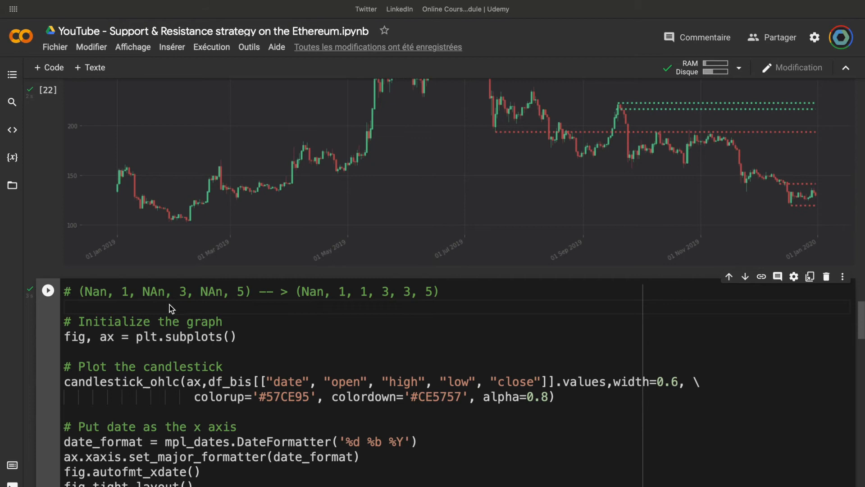
mouse_move(160, 308)
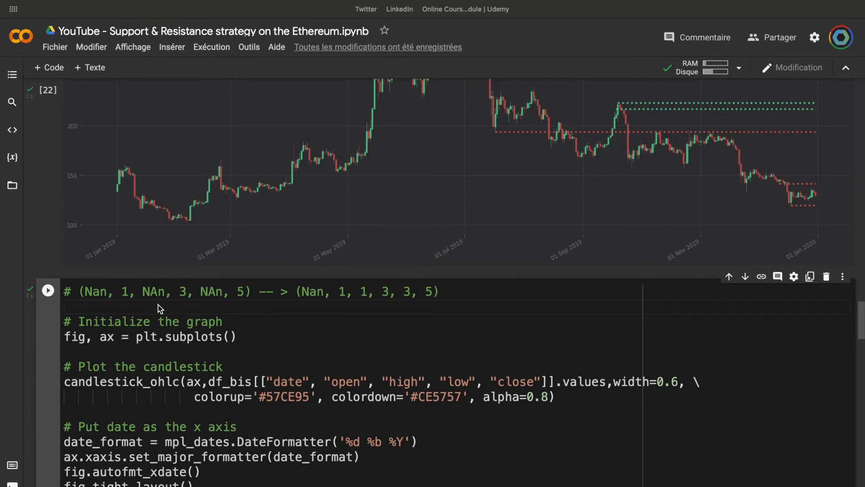
mouse_move(152, 309)
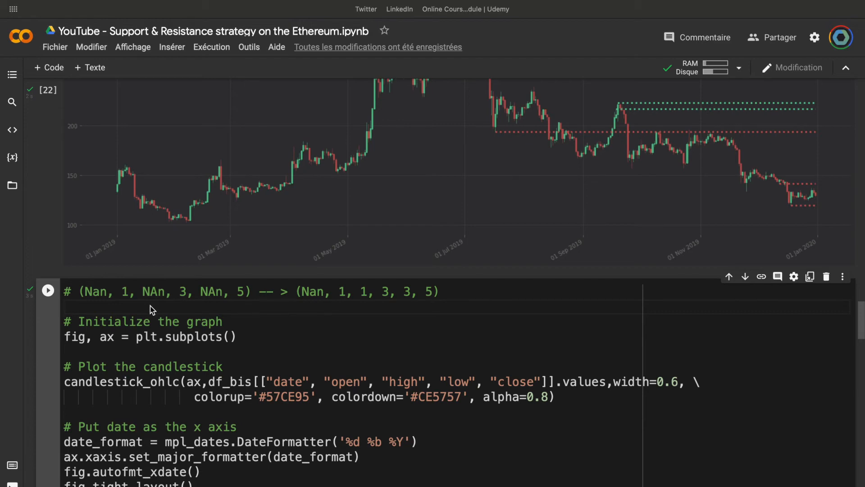
scroll("down", 3)
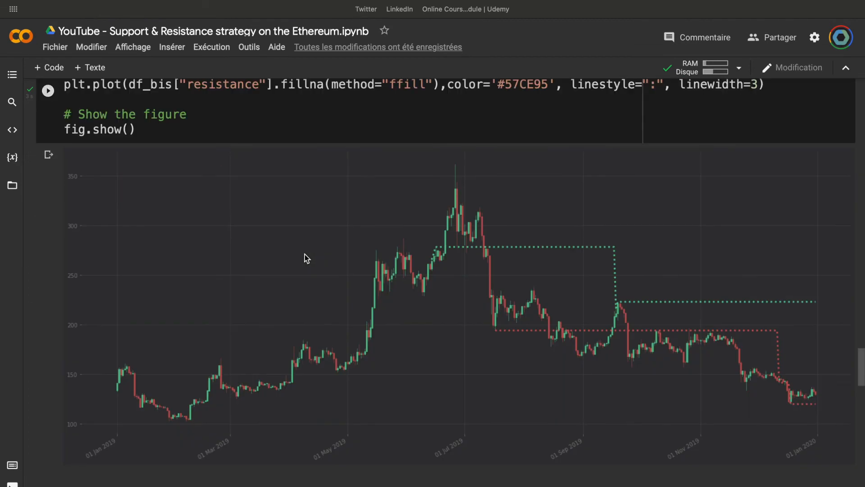
mouse_move(438, 255)
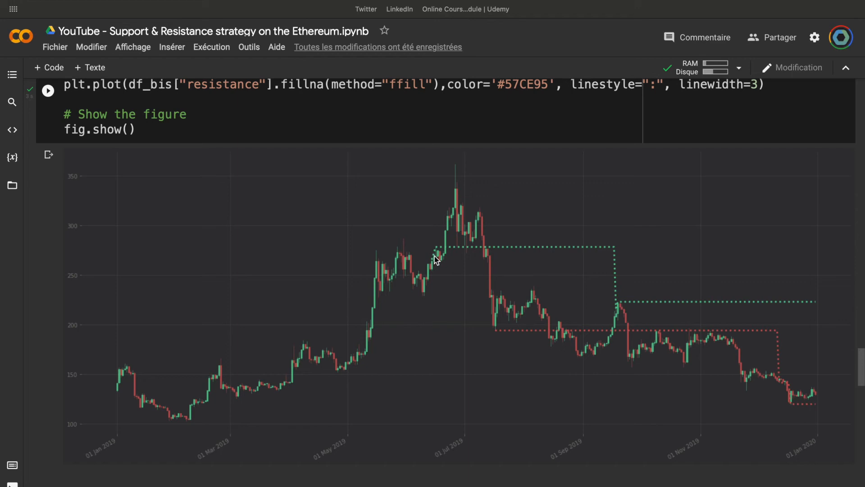
mouse_move(446, 238)
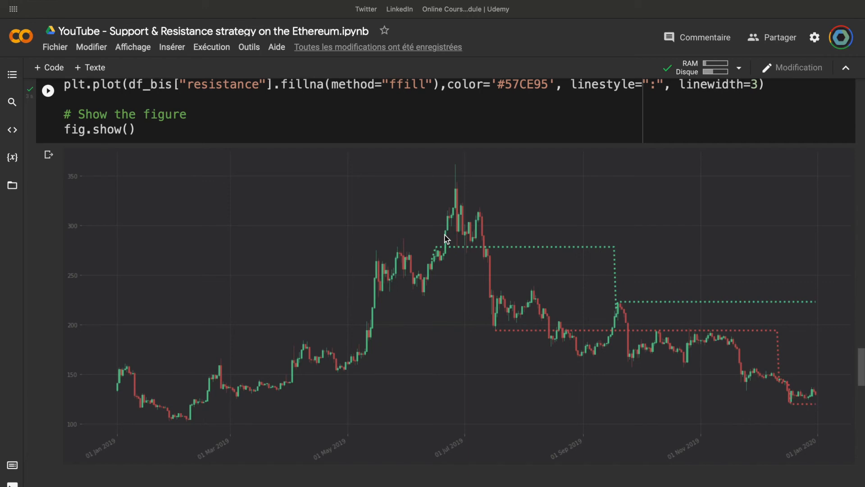
mouse_move(484, 317)
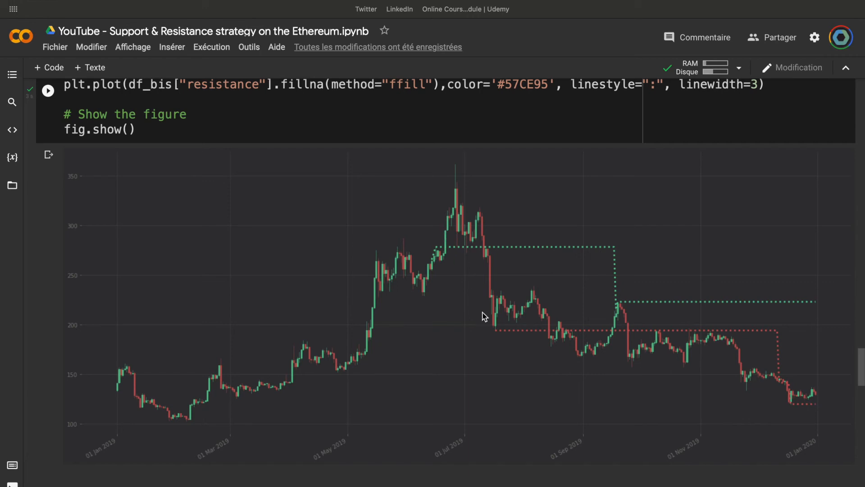
mouse_move(494, 321)
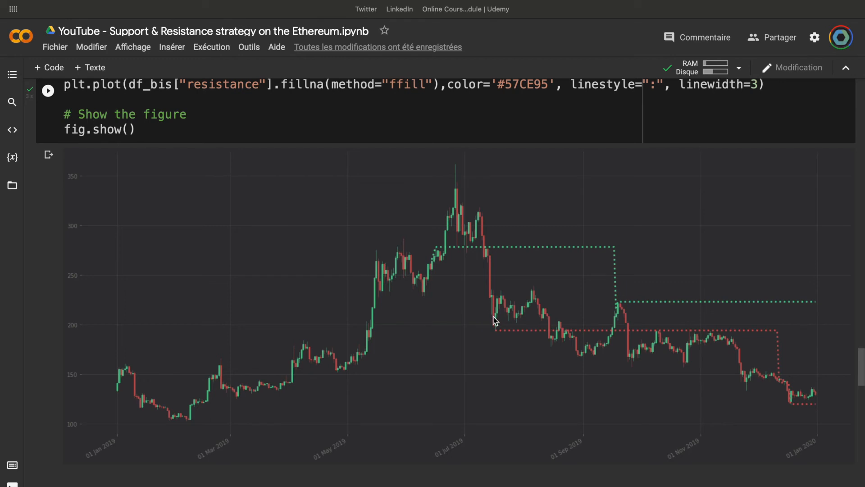
mouse_move(494, 310)
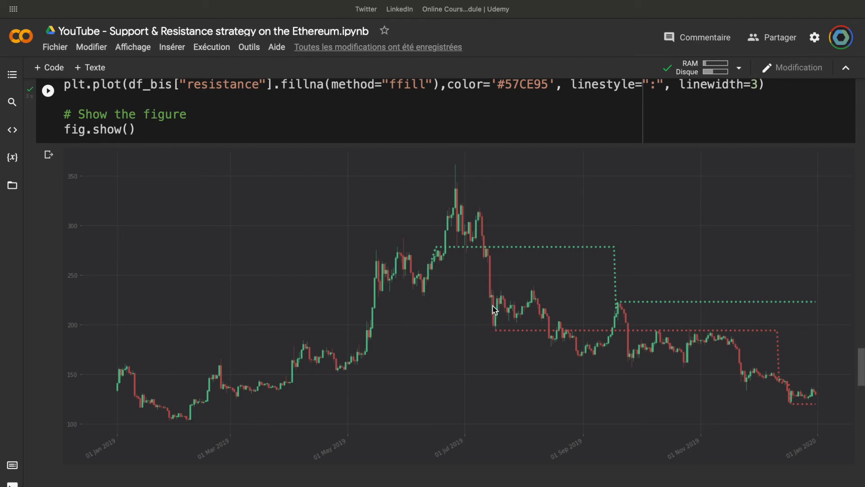
mouse_move(499, 320)
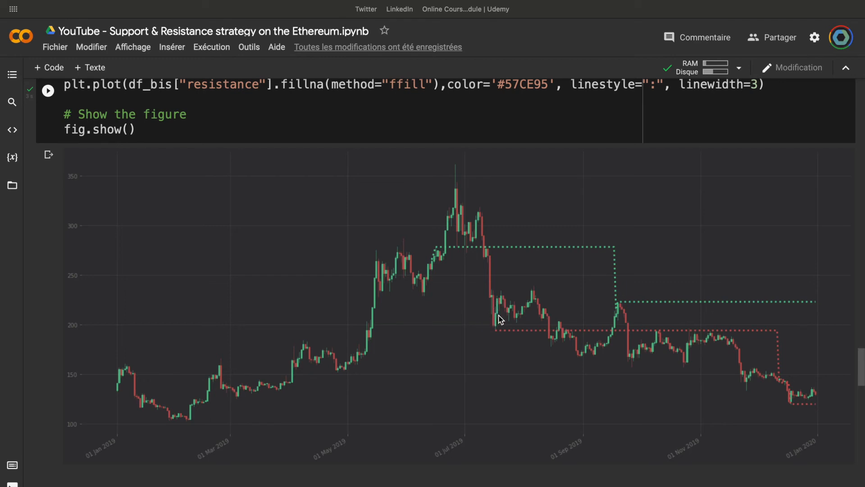
mouse_move(558, 340)
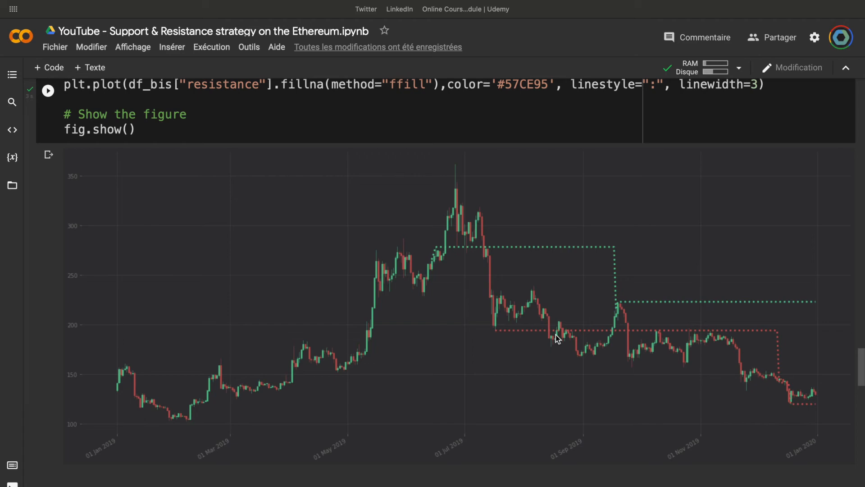
mouse_move(552, 348)
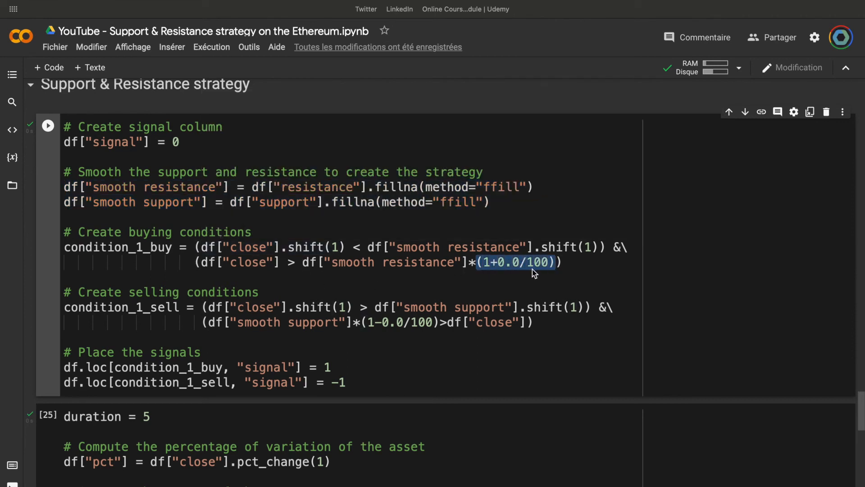
mouse_move(518, 282)
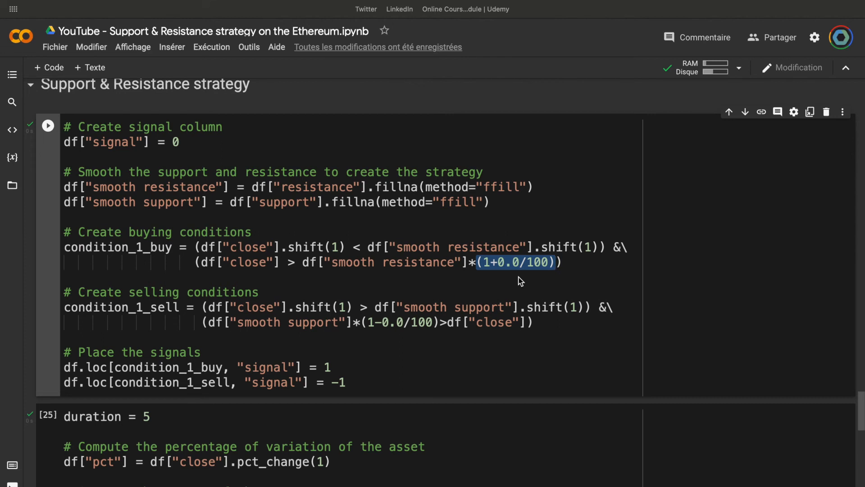
scroll("down", 3)
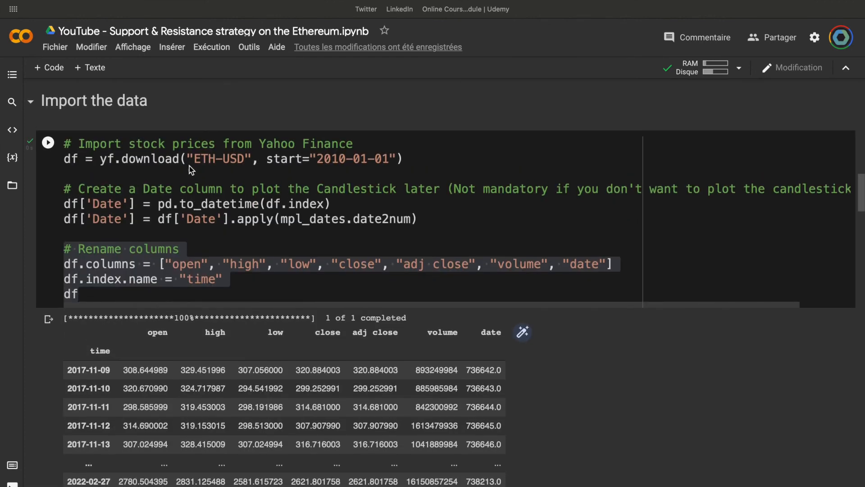
left_click(196, 159)
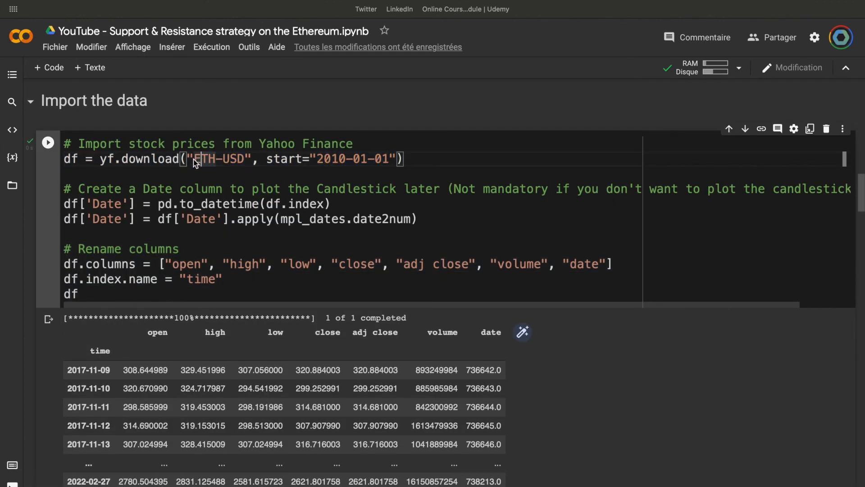
double_click(219, 159)
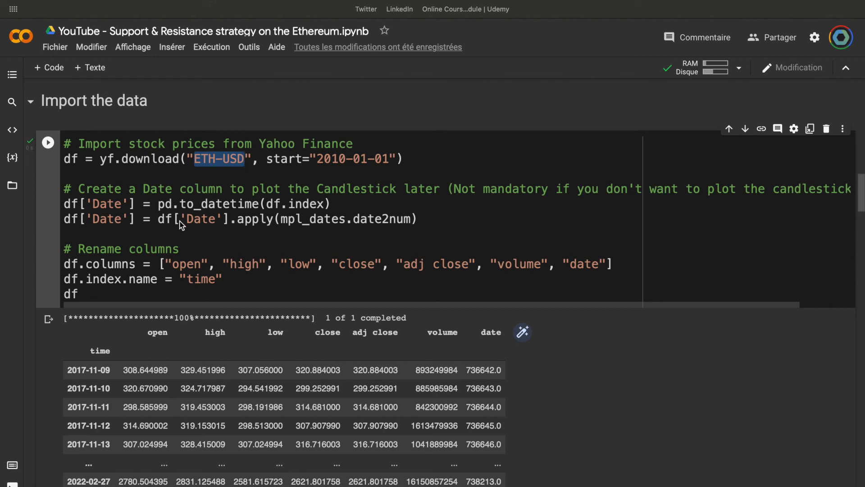
scroll("down", 3)
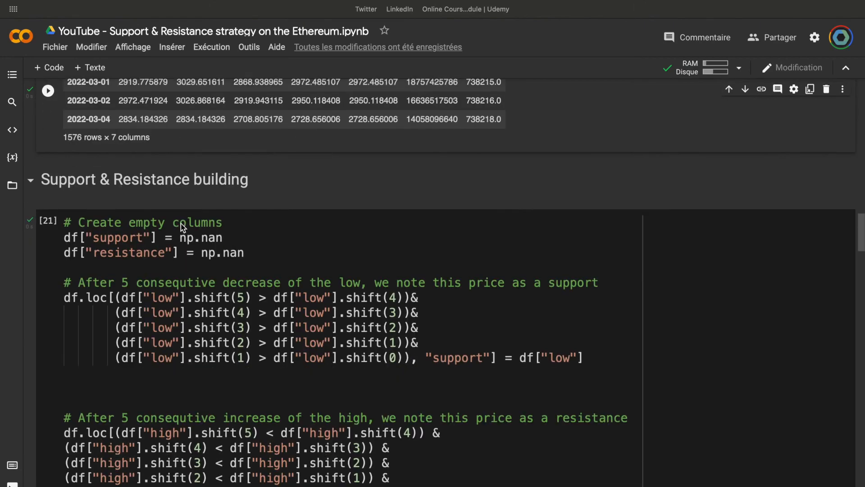
scroll("down", 3)
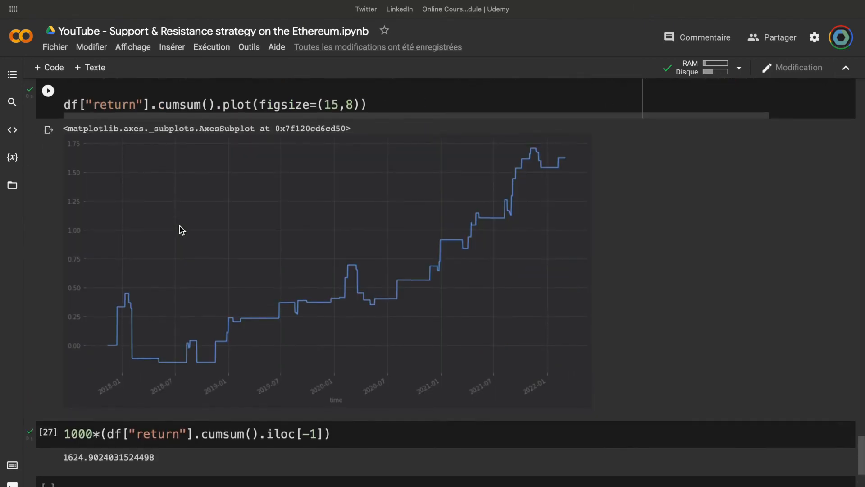
scroll("down", 3)
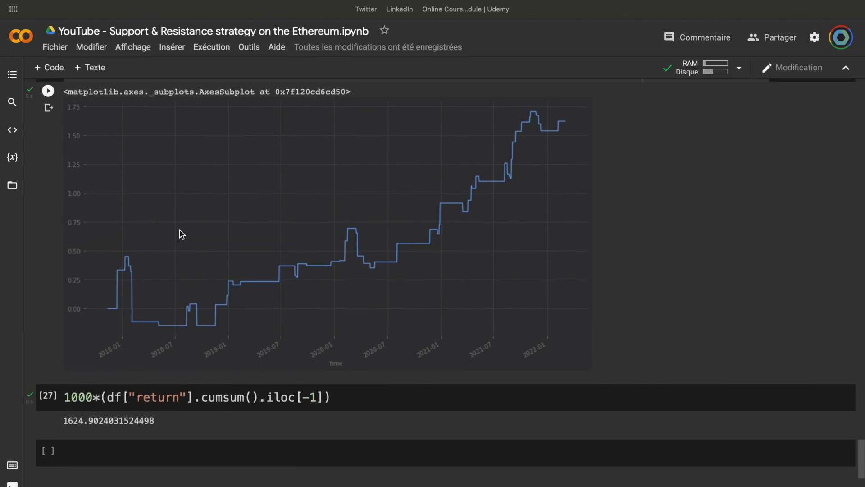